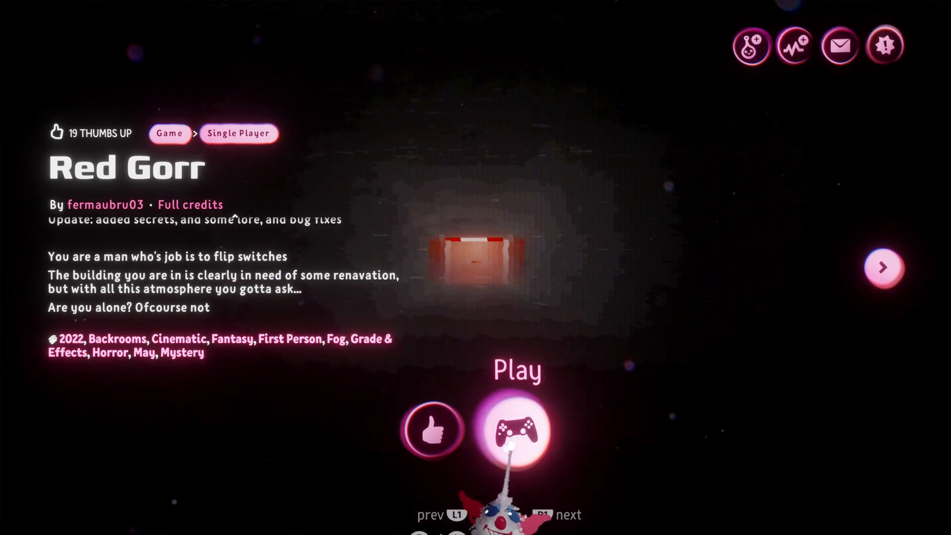
Select Play on the Red Gorr creation page to launch the game.
click(516, 430)
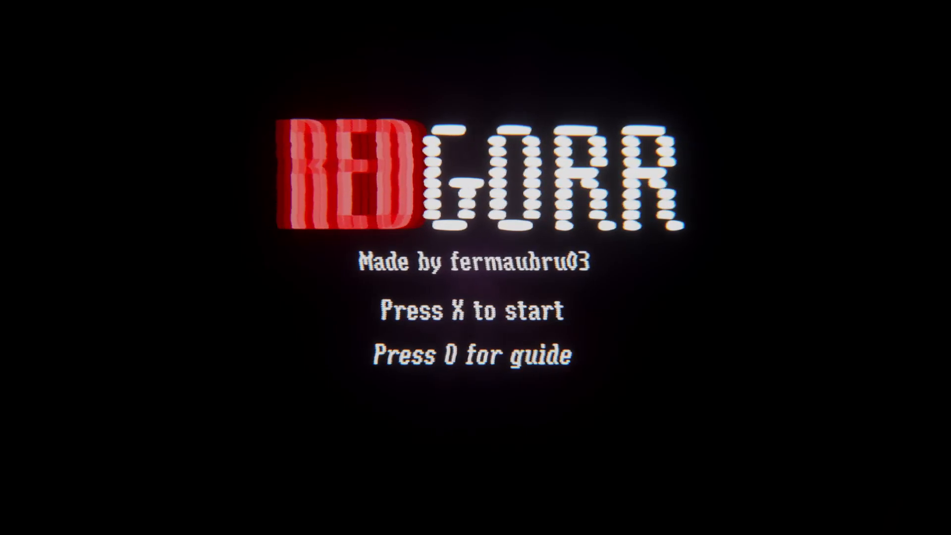
View the Red Gorr guide, then return to the title screen.
key(o)
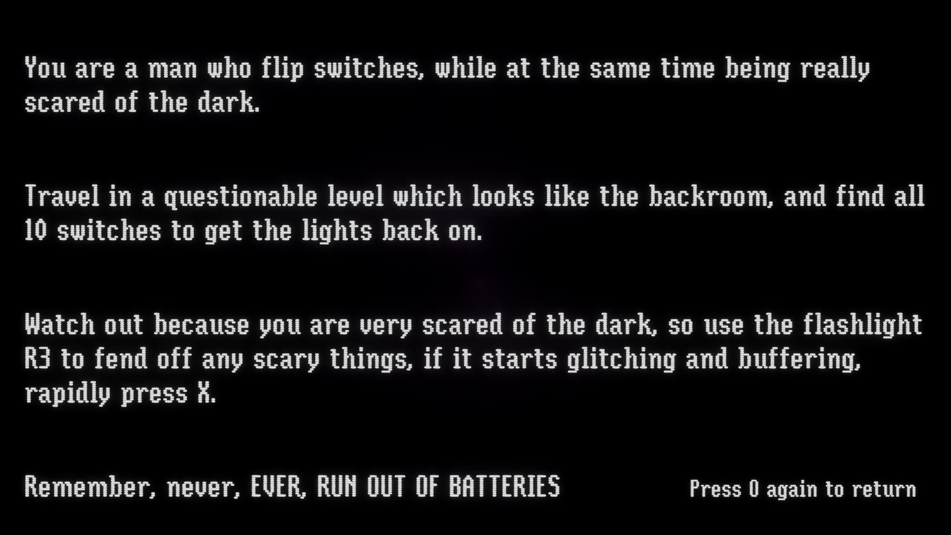
key(o)
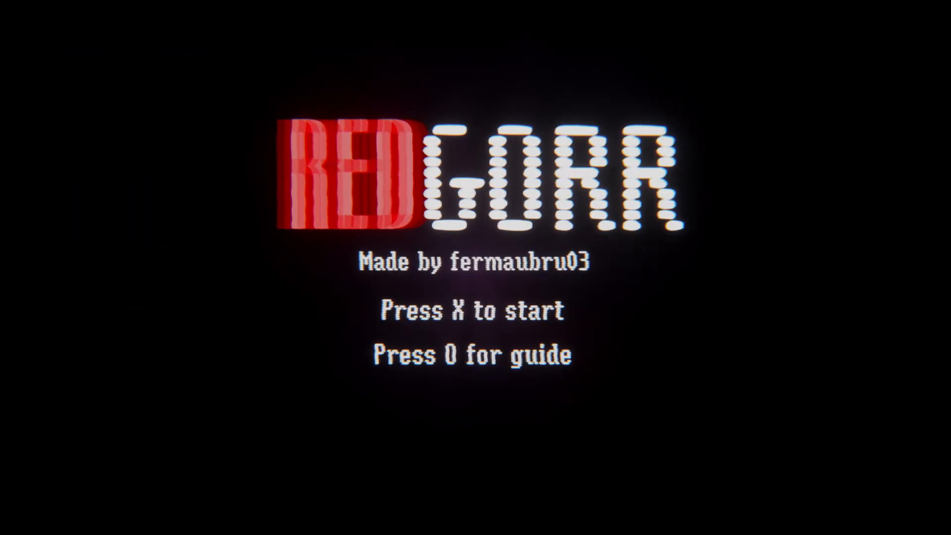
key(o)
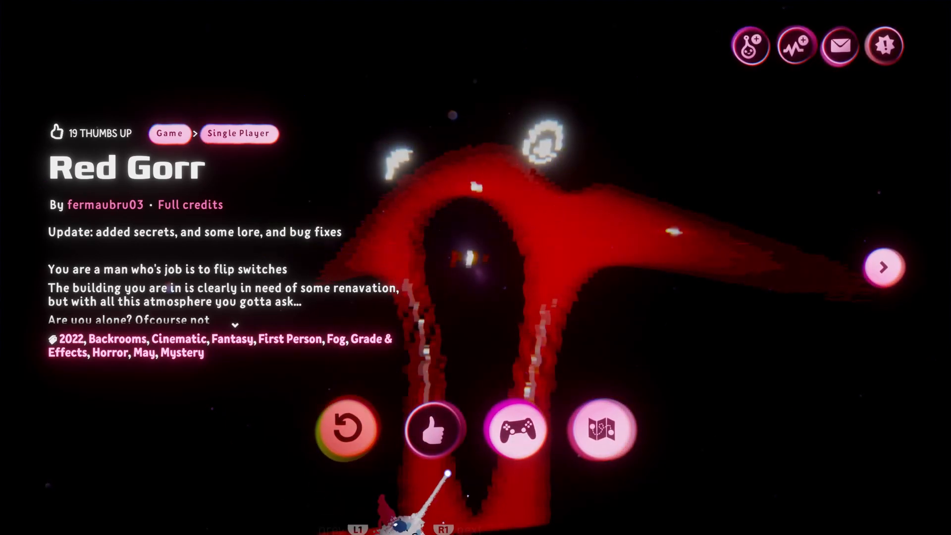
Thumbs up Red Gorr on its end page, raising the count from 19 to 20.
click(433, 428)
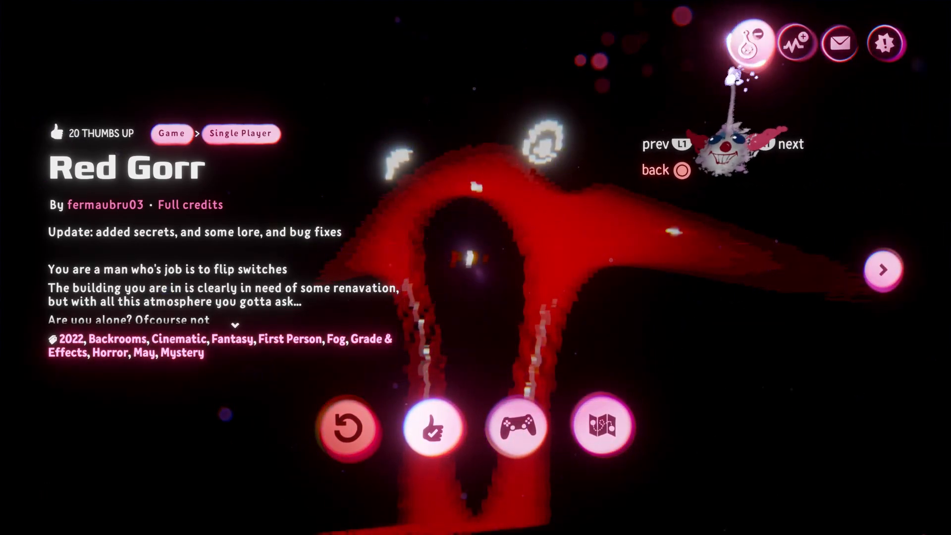